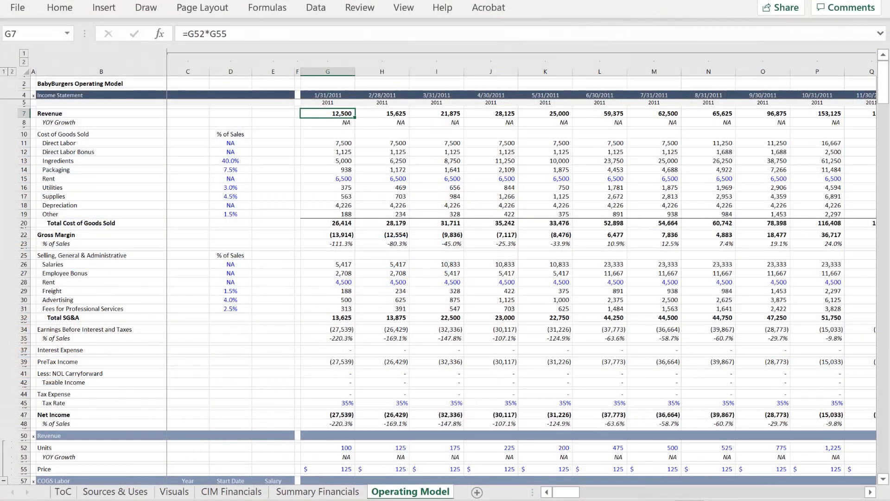
Step: Collapse the Income Statement rows to reveal the COGS Labor employee salary schedule
double_click(327, 114)
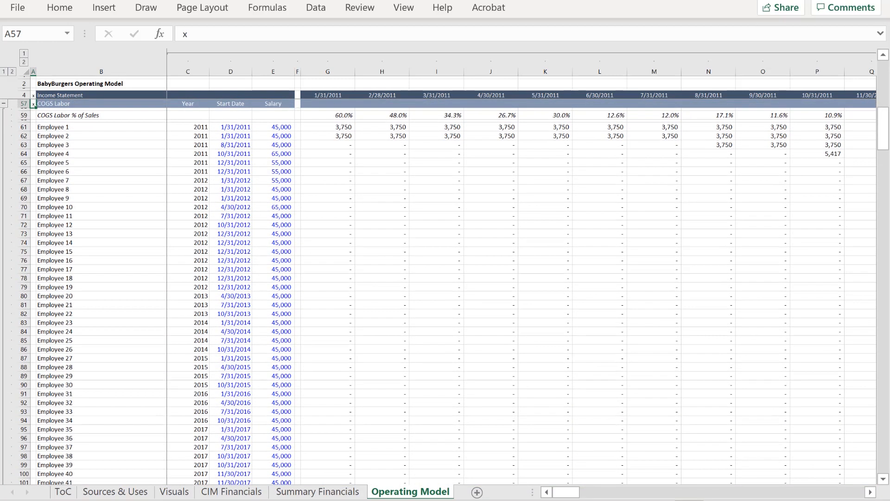
Step: Review the first COGS Labor employee's salary across the later month columns
click(273, 127)
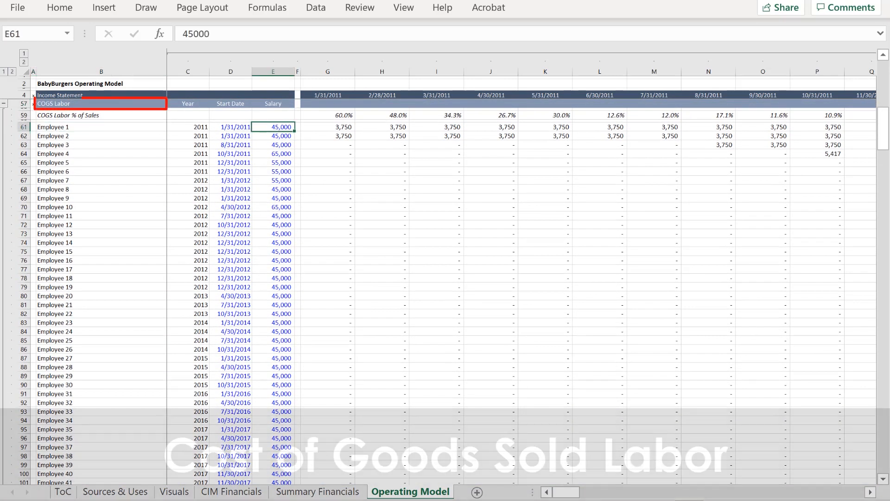
scroll(right, 3)
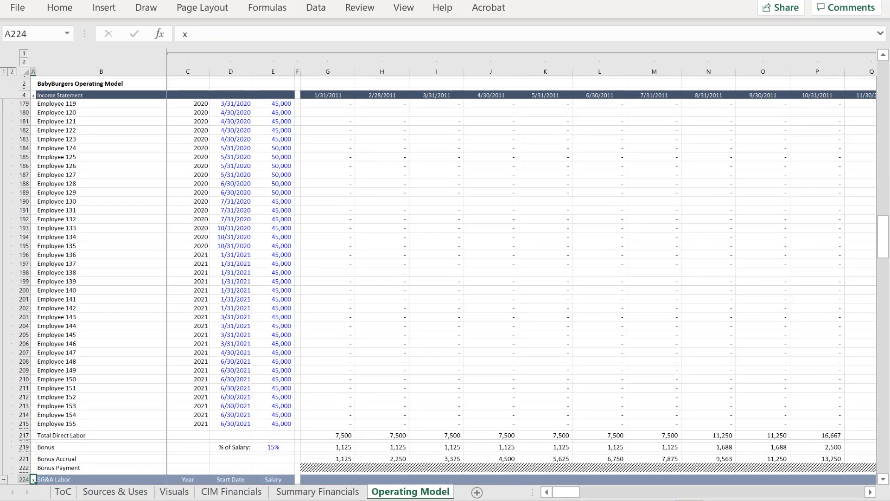
scroll(down, 3)
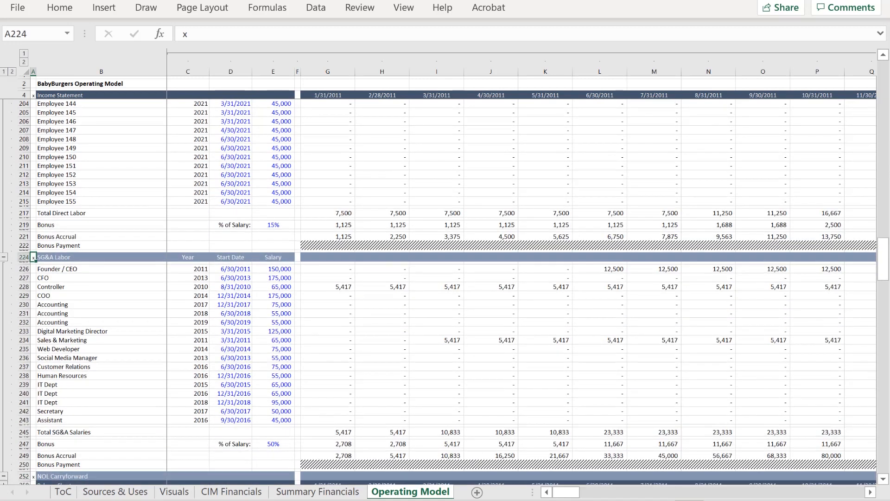
Step: Review the SG&A Labor Founder/CEO salary row across the later month columns
click(47, 269)
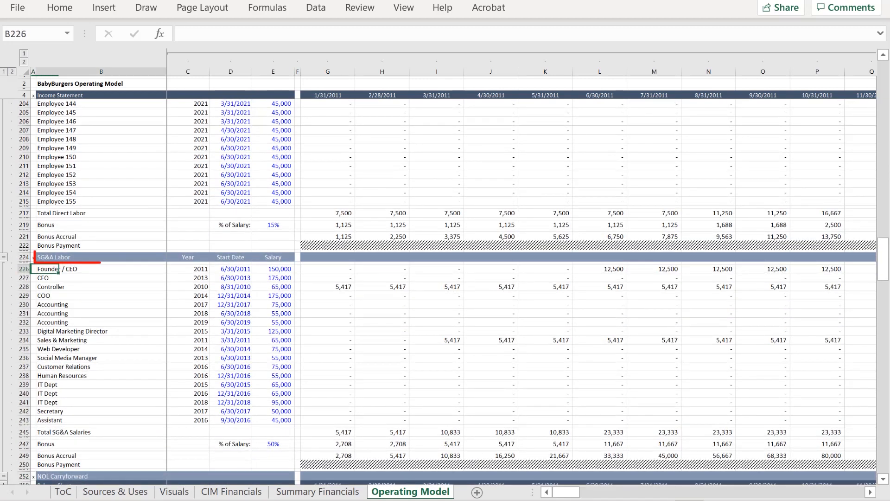
scroll(right, 3)
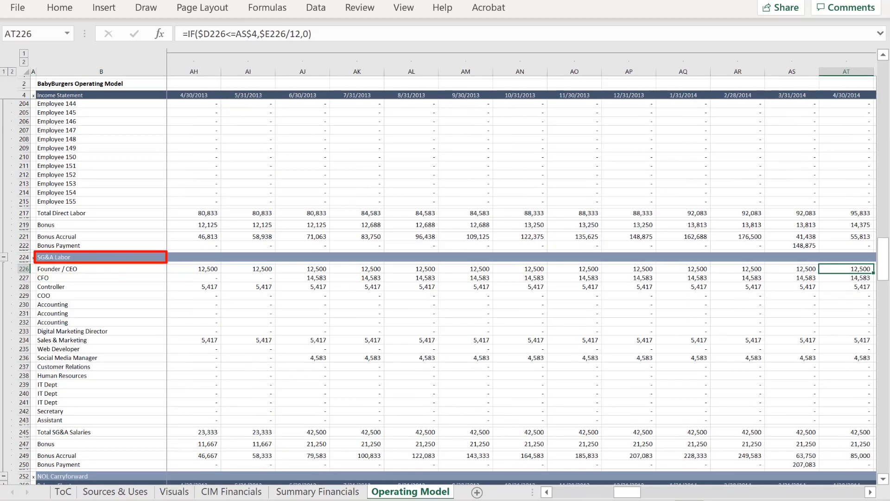
scroll(right, 3)
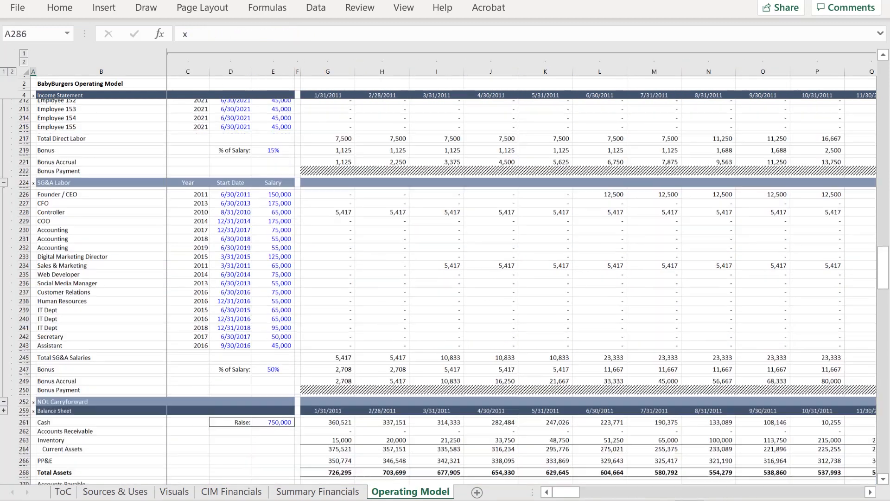
Step: Scroll through the Balance Sheet and the receivables, inventory and payables schedules across later months
scroll(down, 3)
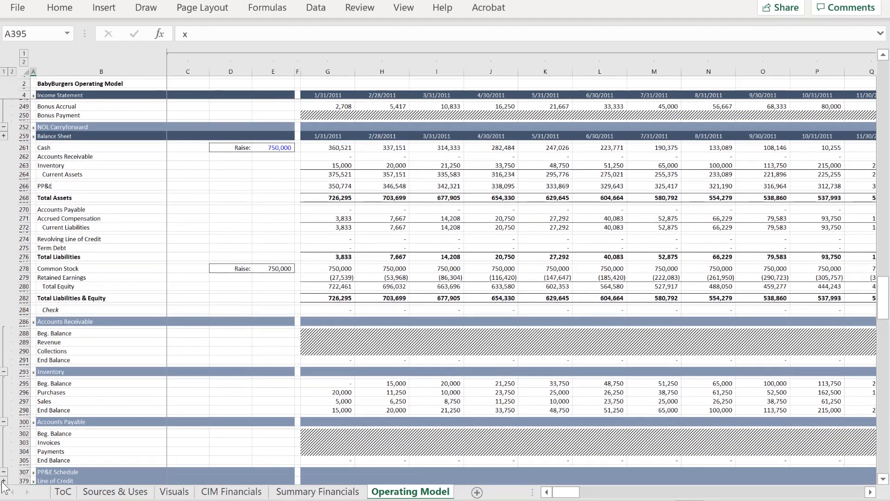
scroll(right, 3)
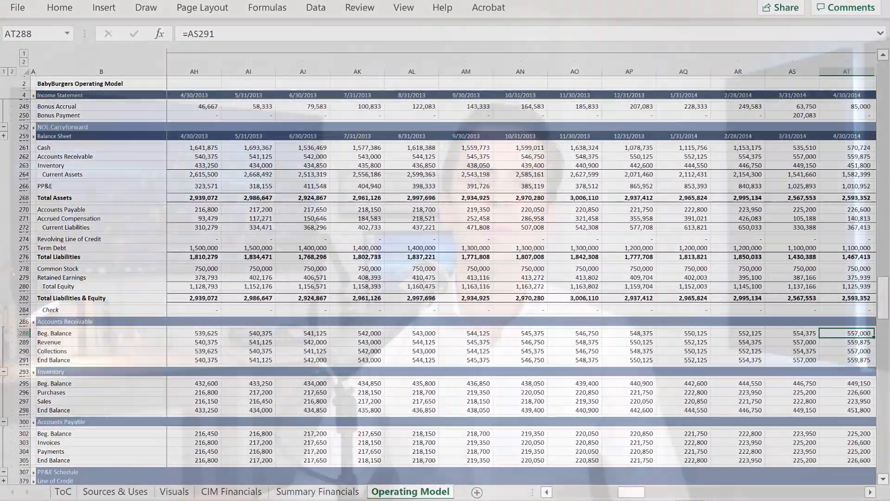
scroll(left, 3)
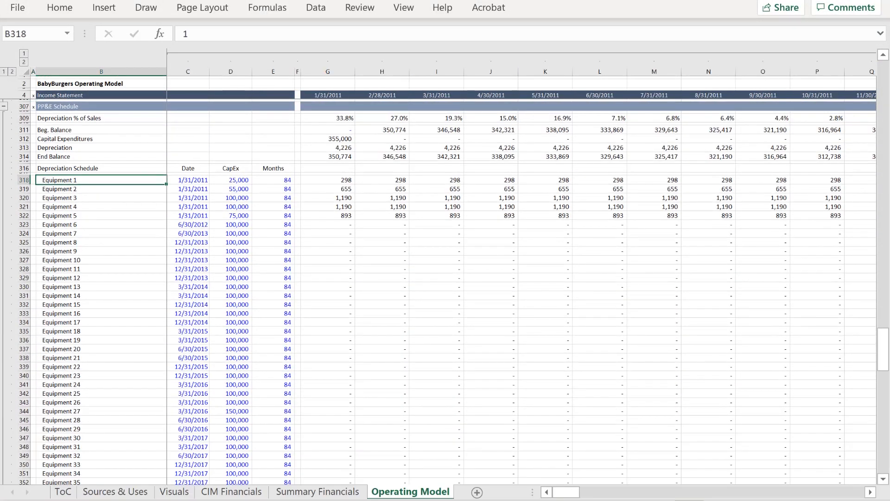
Step: Inspect the Equipment 1 depreciation formula and follow it into the 2015–2016 months
click(733, 179)
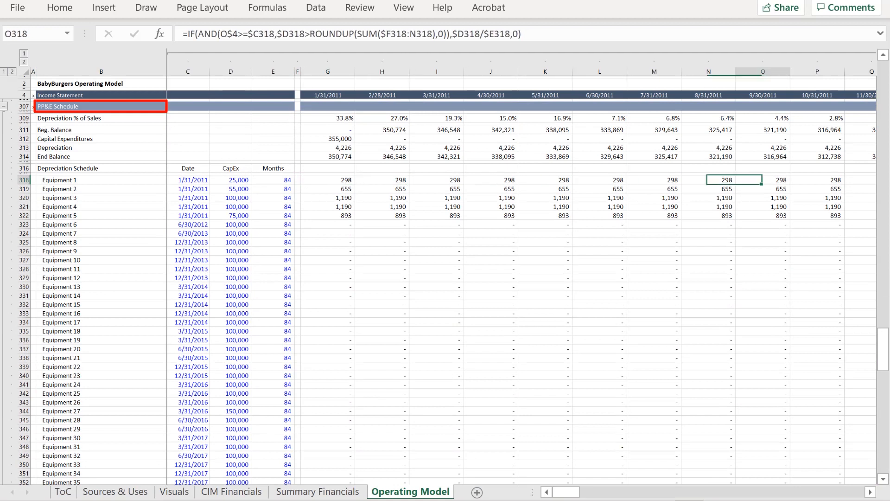
scroll(right, 3)
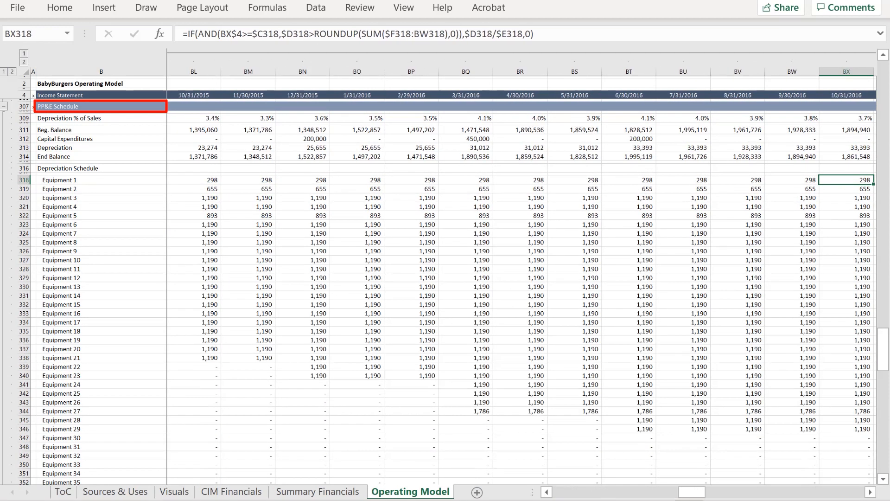